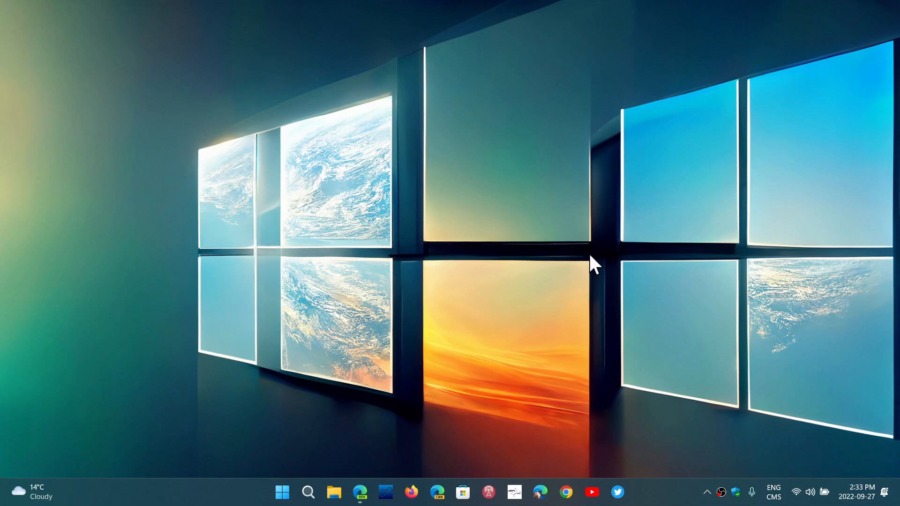
mouse_move(451, 216)
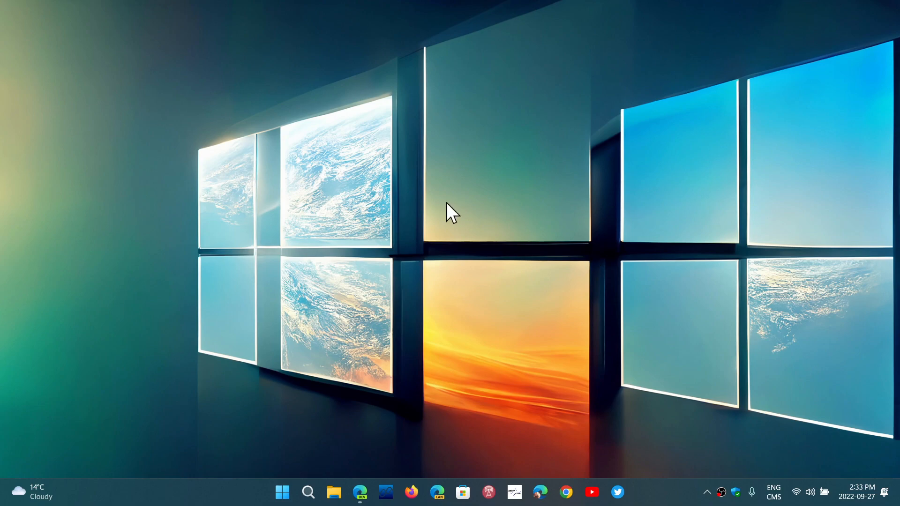
mouse_move(365, 479)
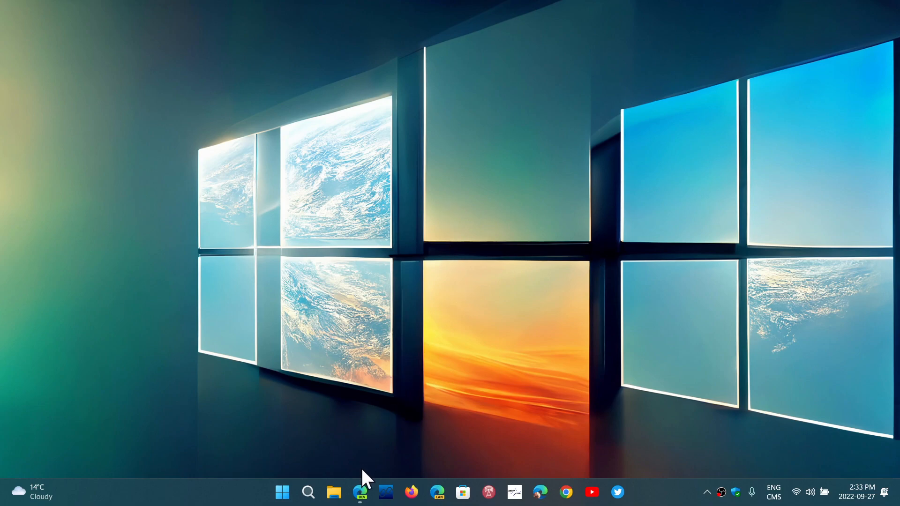
mouse_move(374, 459)
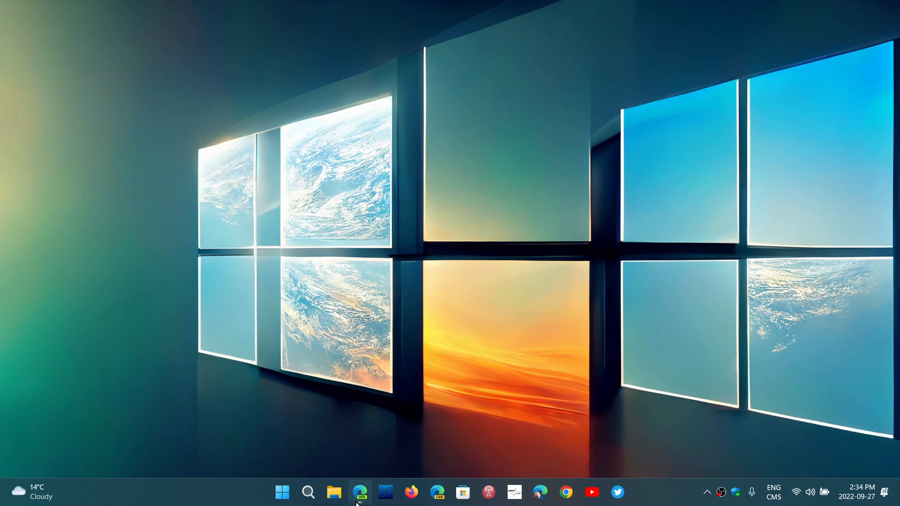
Review the Windows 11 22H2 known issues table in Edge, then return to the page heading
left_click(359, 492)
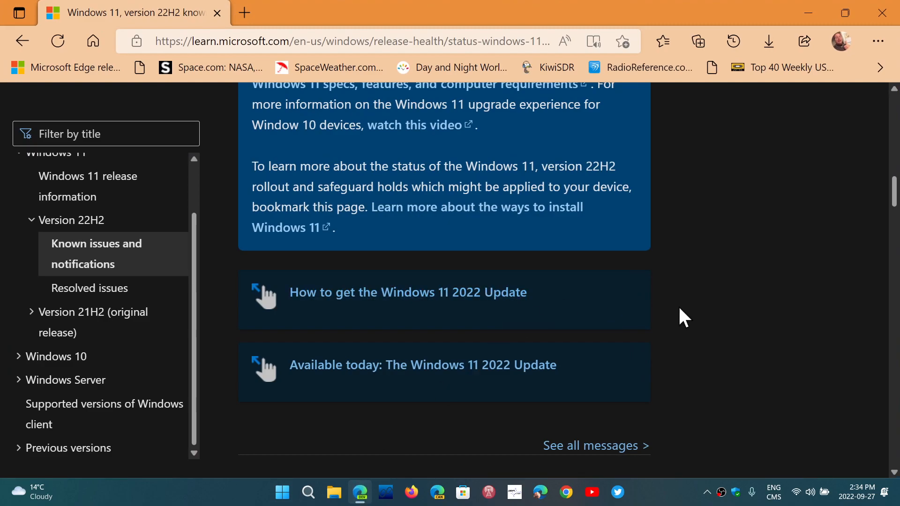
mouse_move(671, 344)
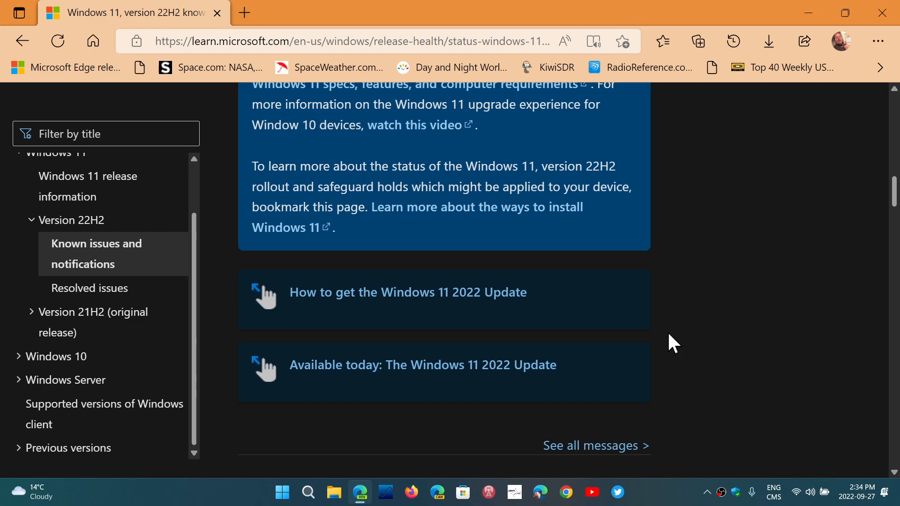
scroll("down", 3)
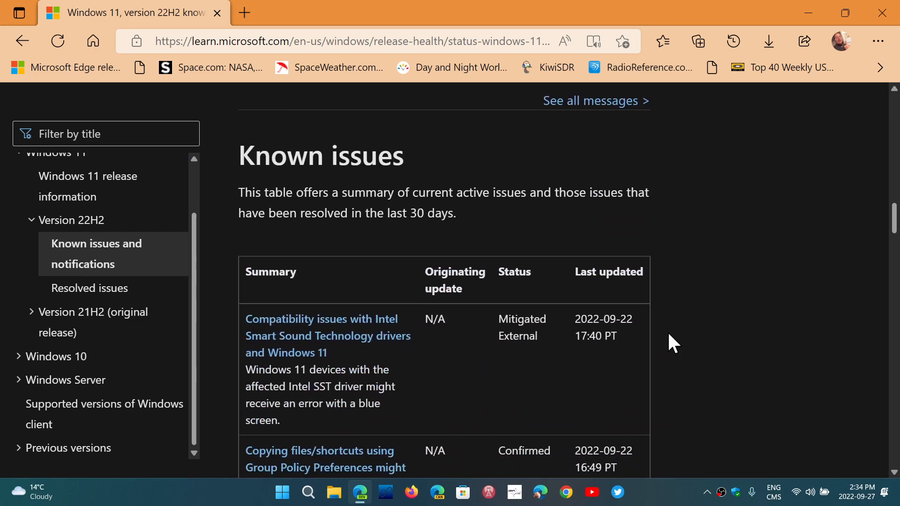
scroll("down", 3)
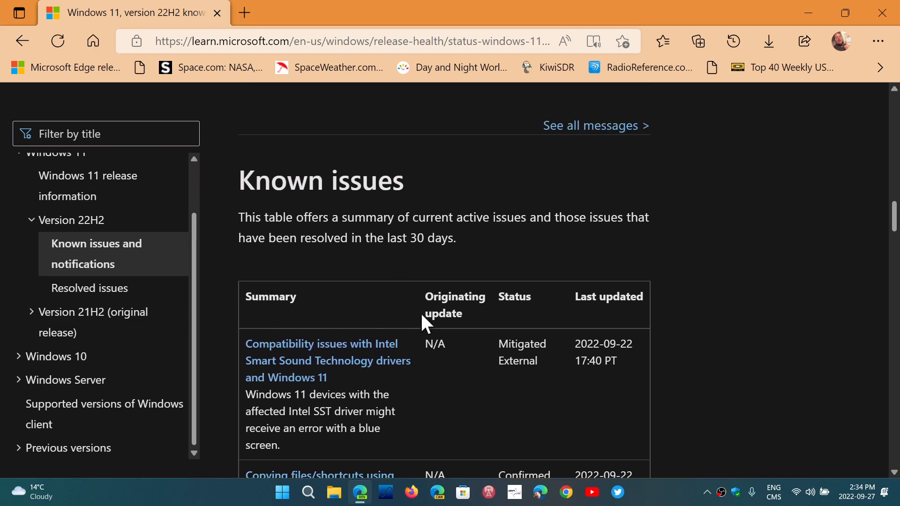
scroll("down", 3)
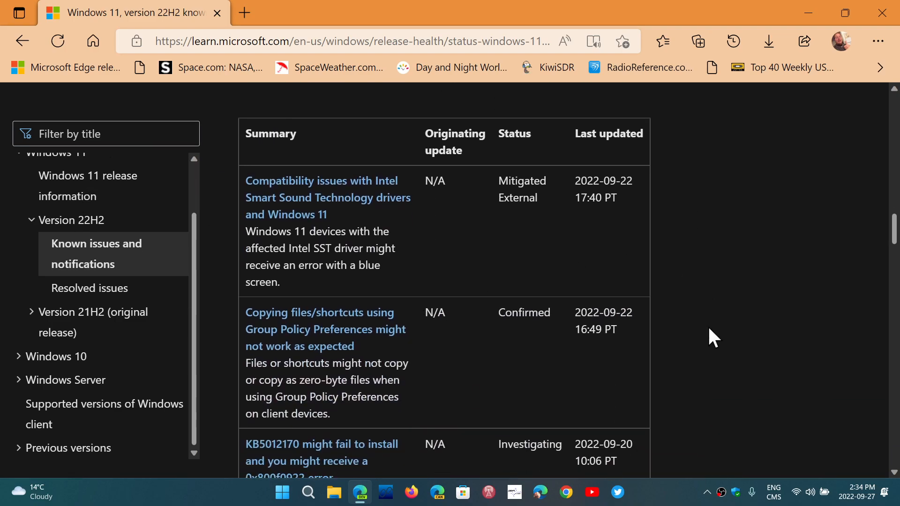
mouse_move(361, 295)
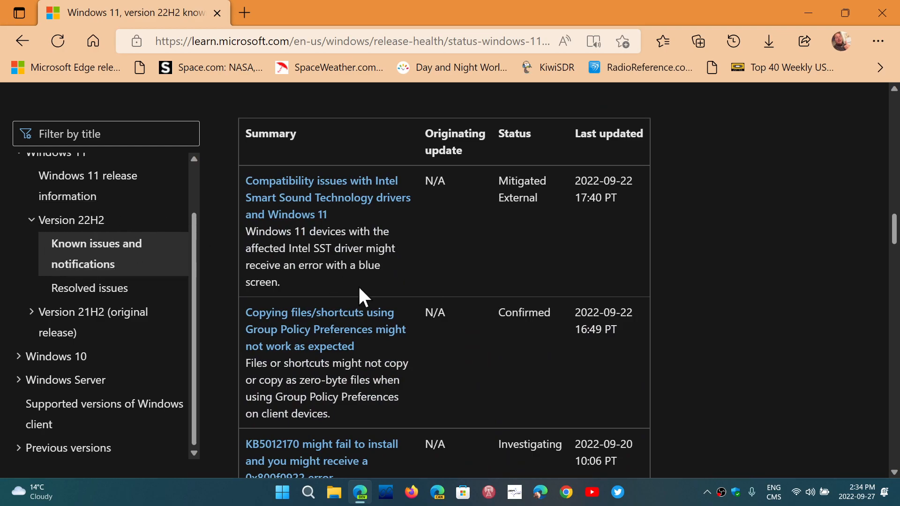
mouse_move(508, 279)
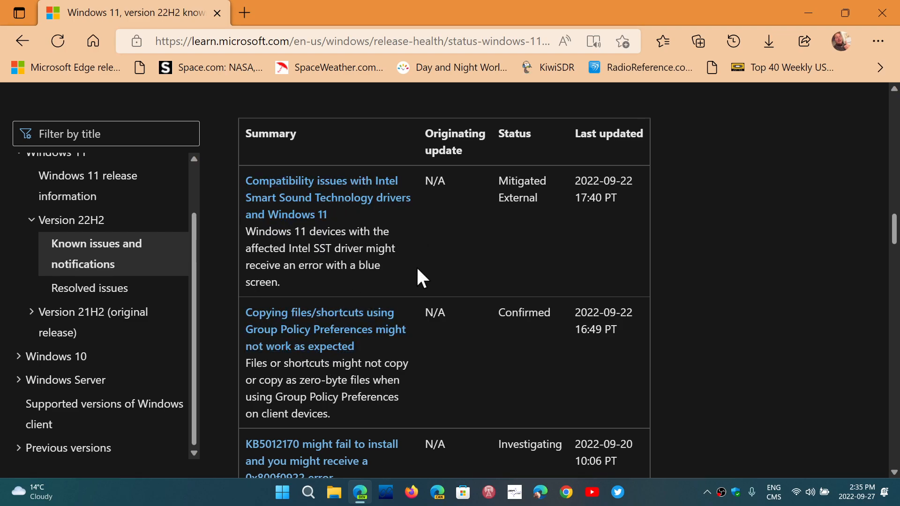
mouse_move(519, 249)
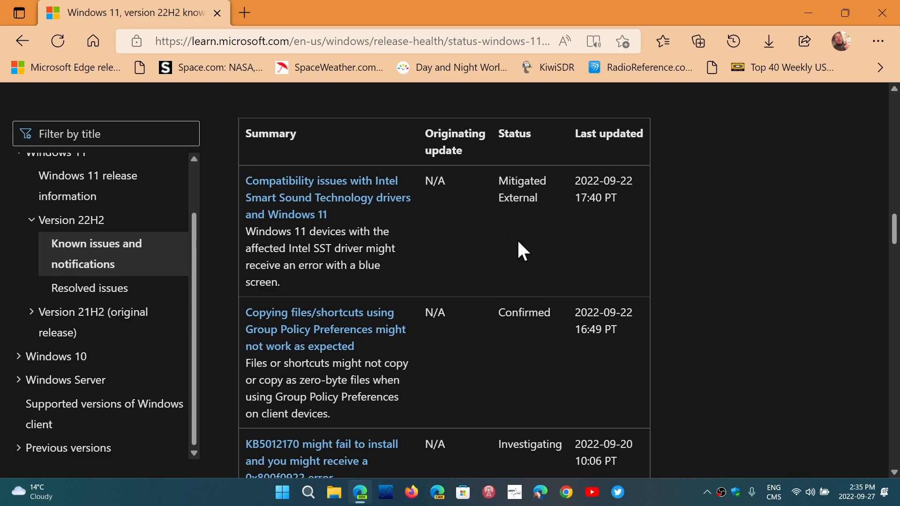
mouse_move(523, 266)
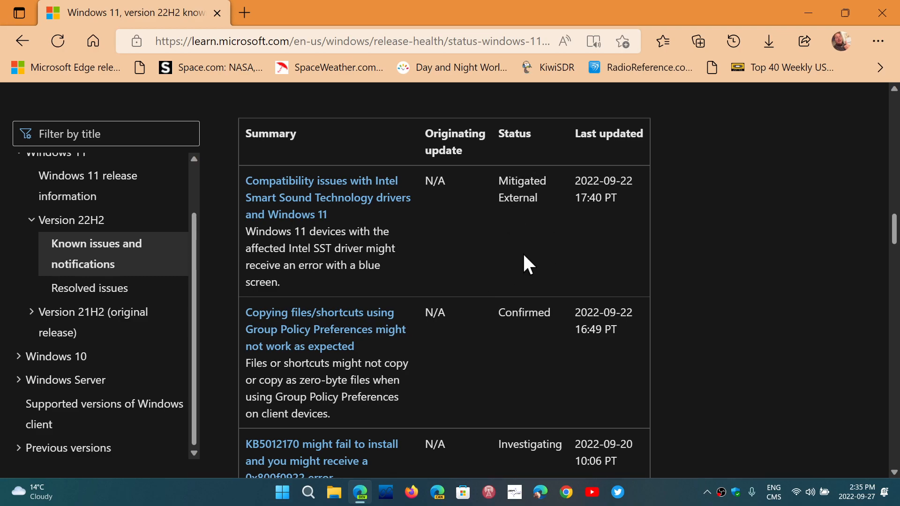
mouse_move(373, 341)
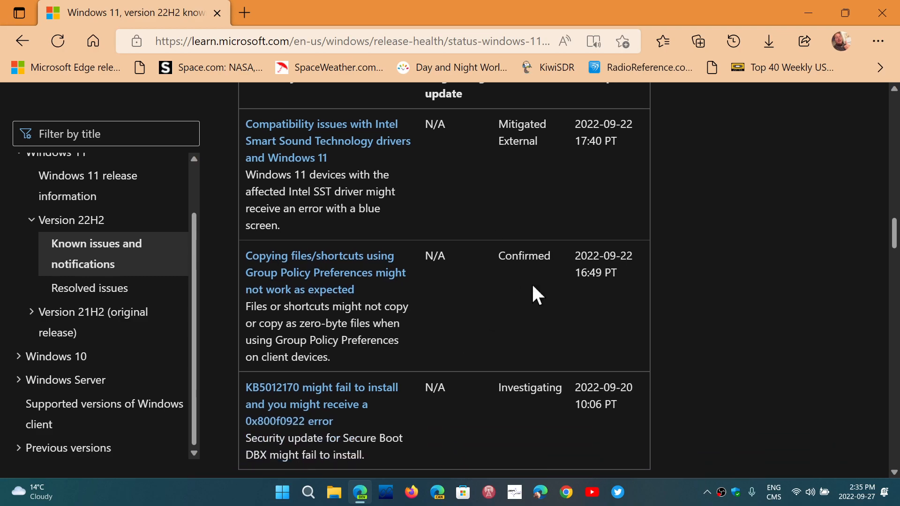
scroll("down", 3)
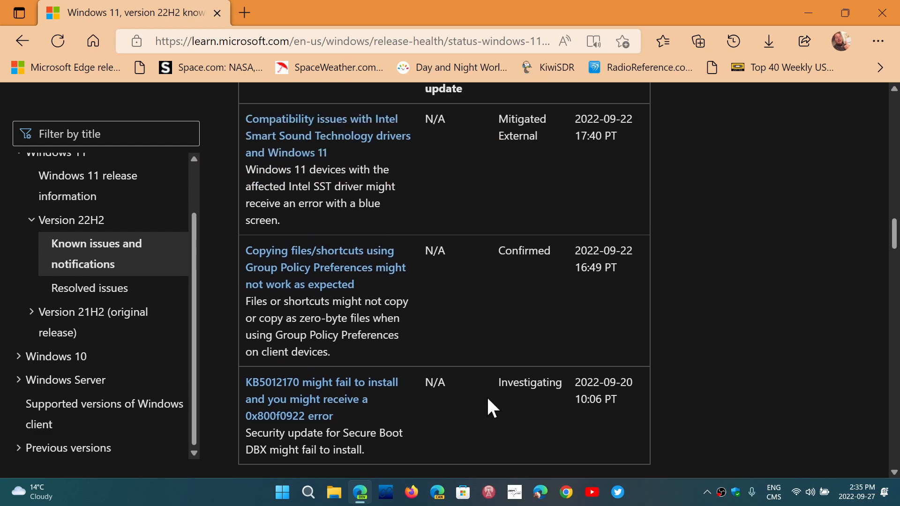
left_click(325, 267)
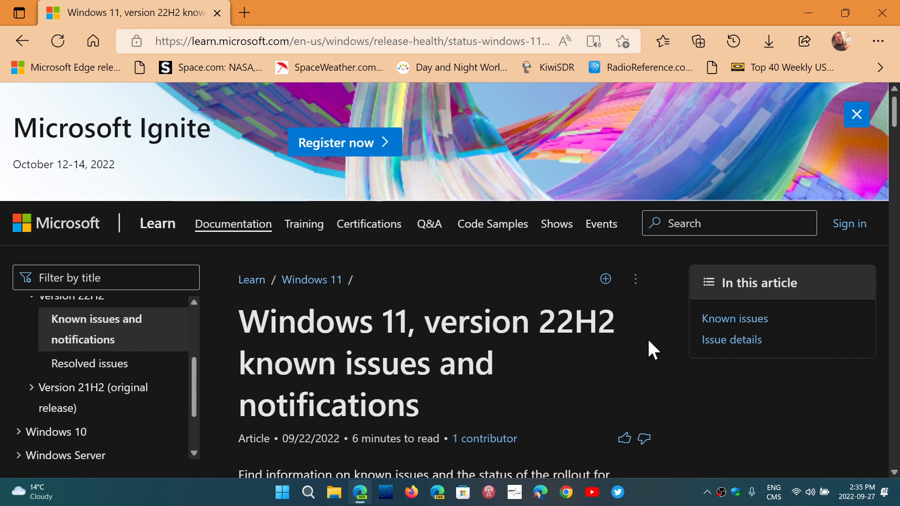
mouse_move(87, 396)
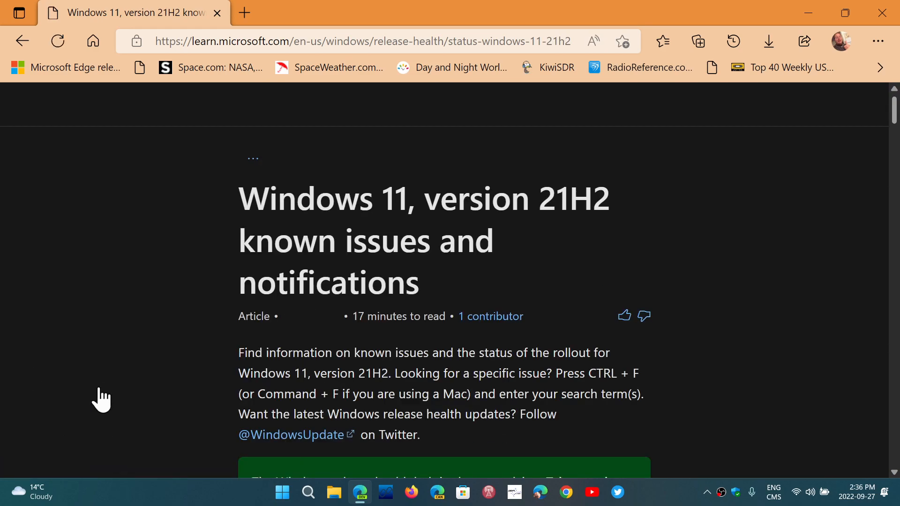
Scroll through the 21H2 page and expand Version 22H2 in the site index
scroll("down", 3)
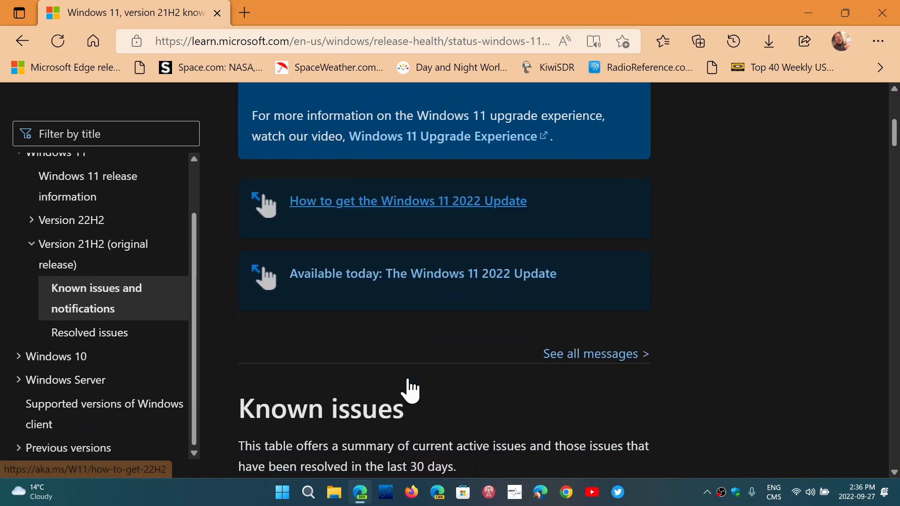
scroll("down", 3)
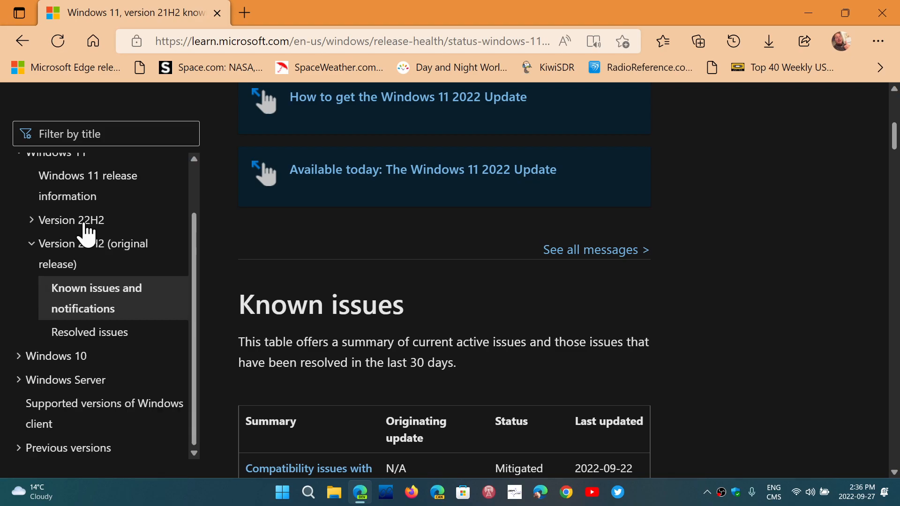
left_click(72, 220)
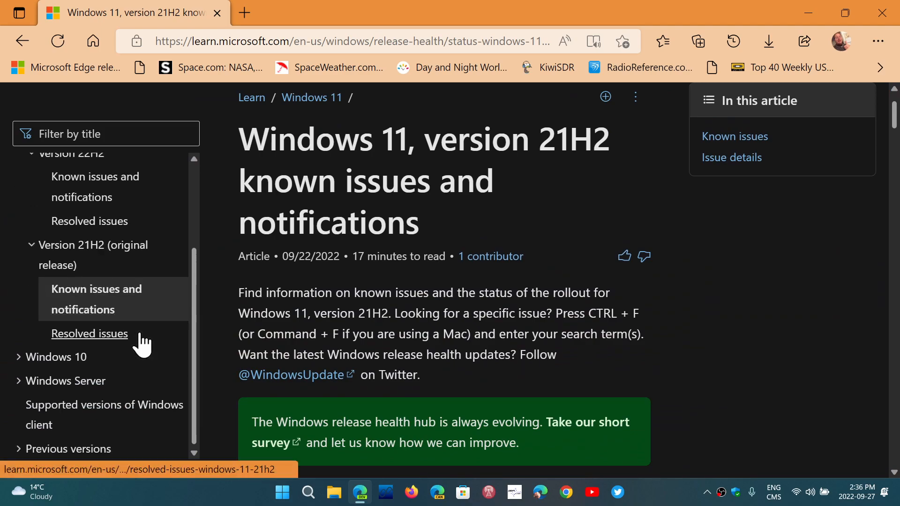
Expand the Windows 10 section of the release health index to list its version pages
left_click(55, 356)
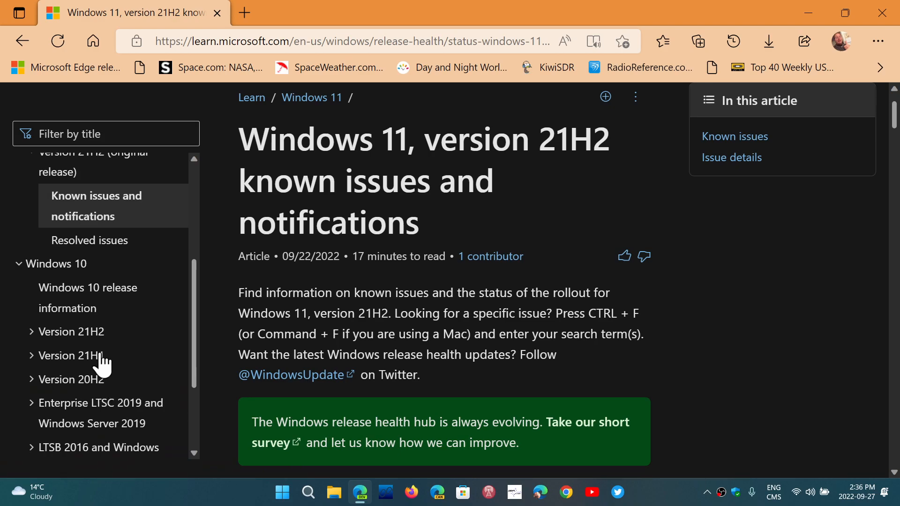
mouse_move(87, 288)
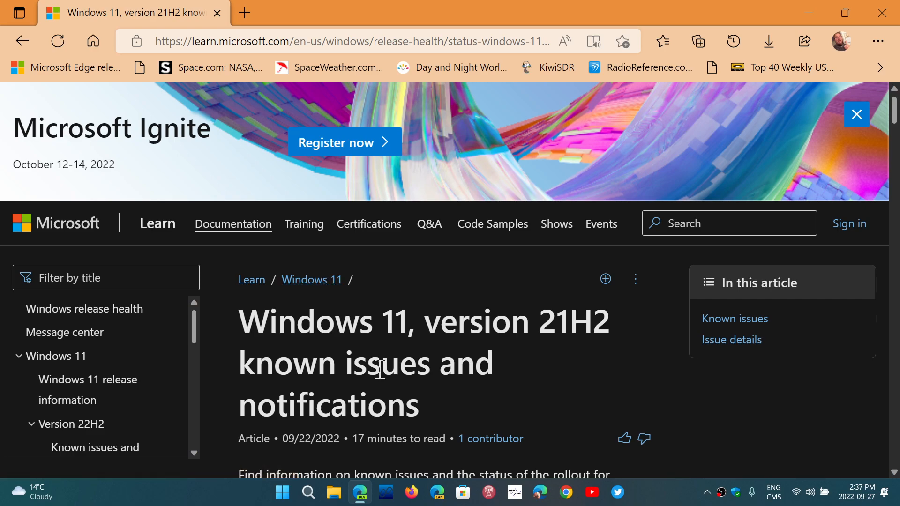
mouse_move(663, 496)
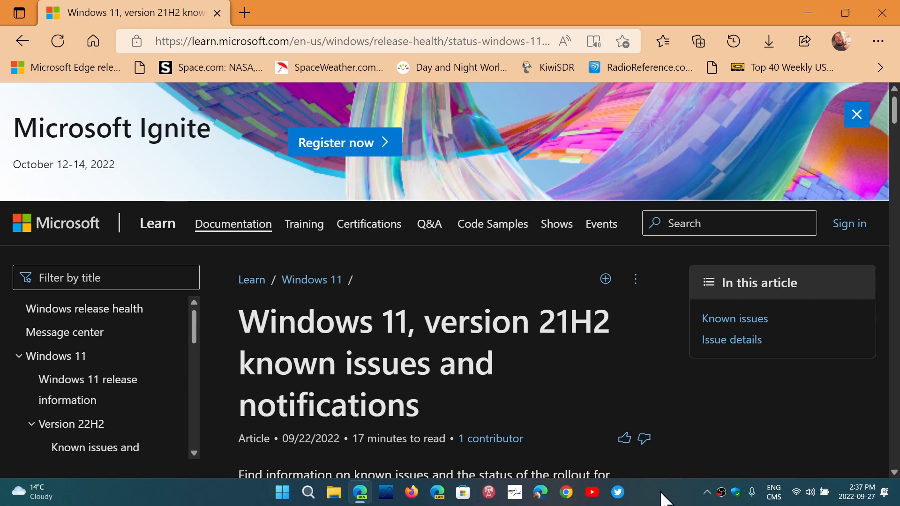